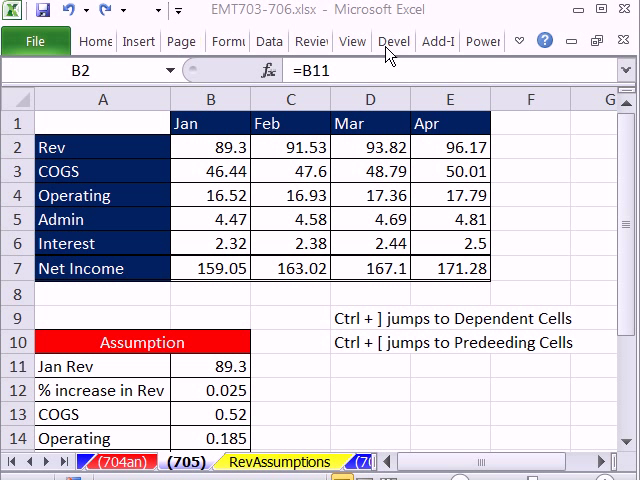
mouse_move(596, 172)
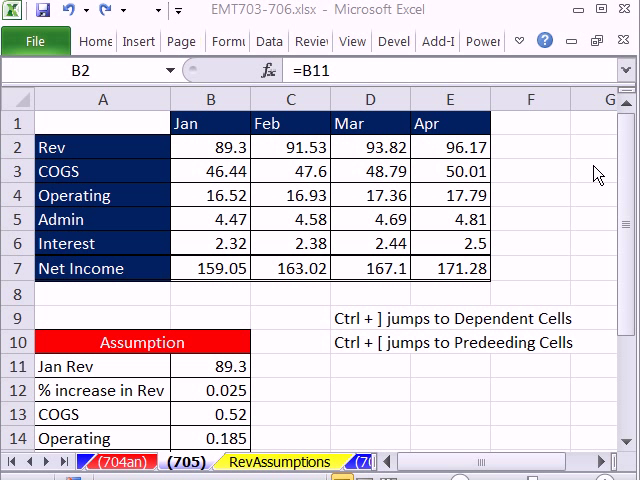
mouse_move(264, 42)
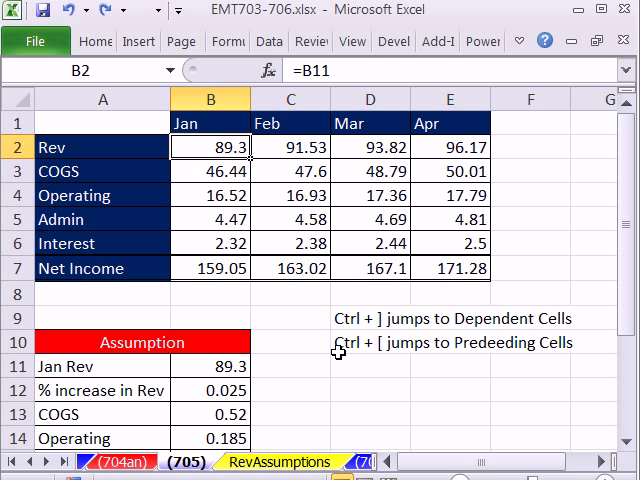
mouse_move(452, 344)
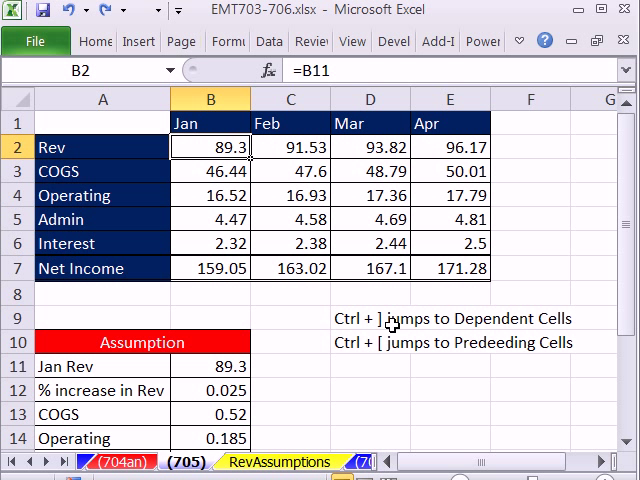
mouse_move(216, 148)
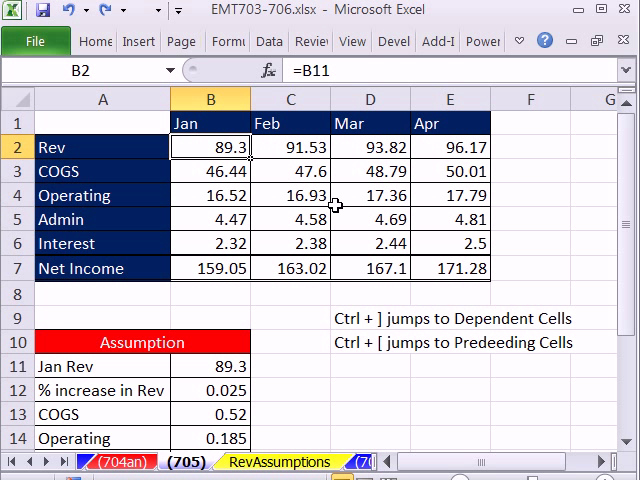
mouse_move(324, 204)
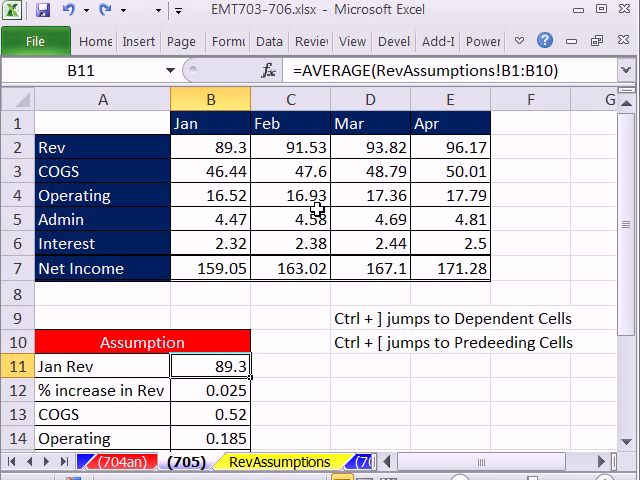
mouse_move(284, 284)
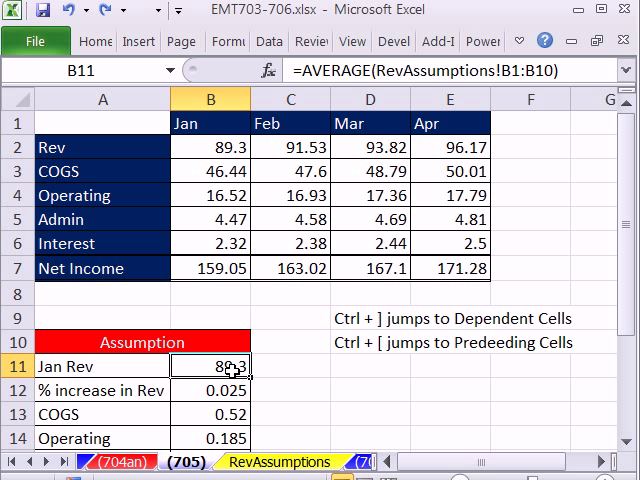
mouse_move(232, 372)
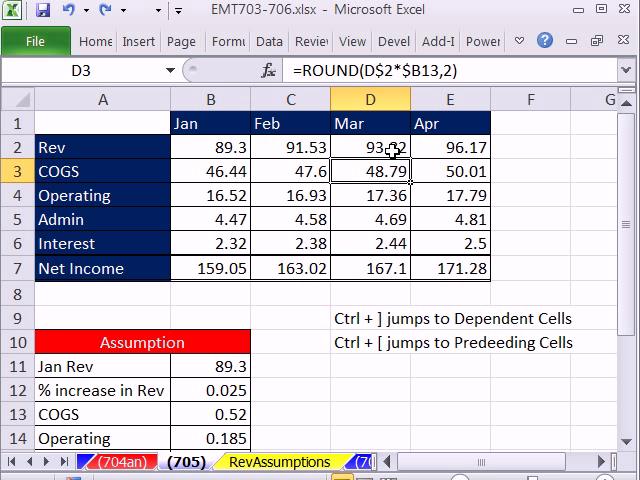
mouse_move(368, 398)
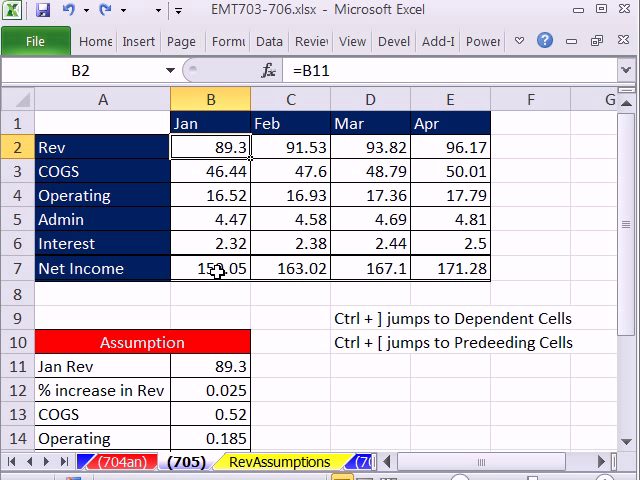
mouse_move(378, 336)
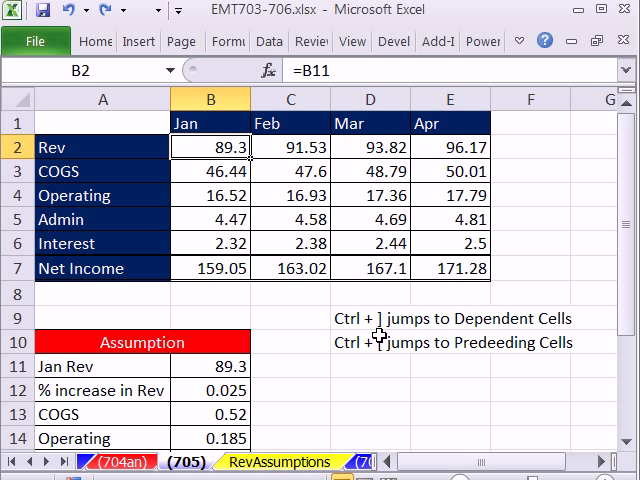